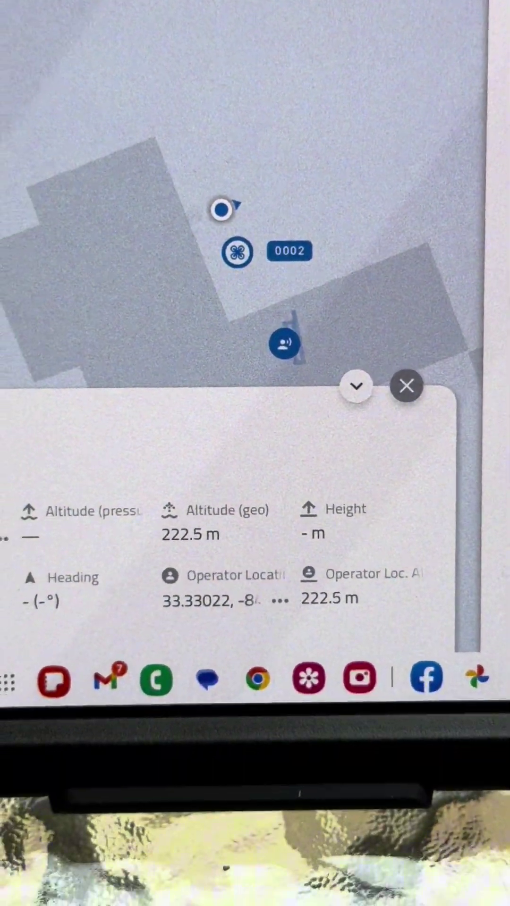
click(357, 386)
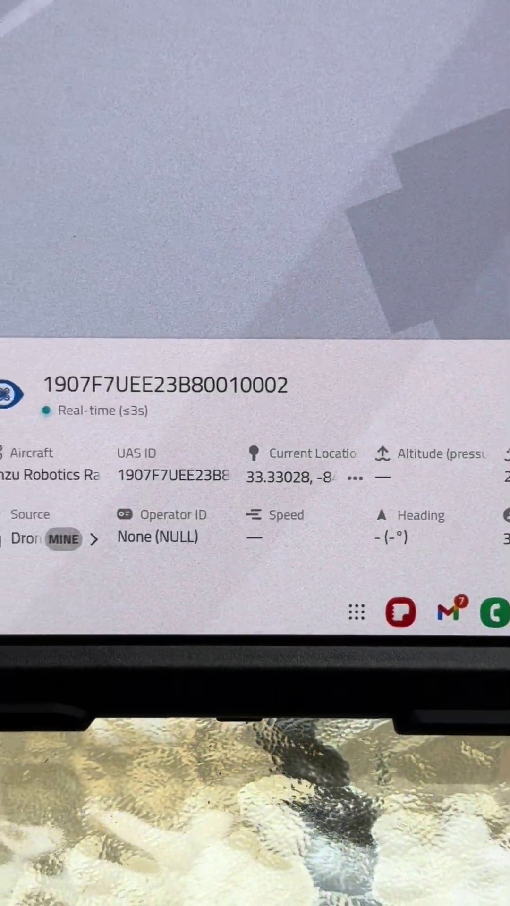